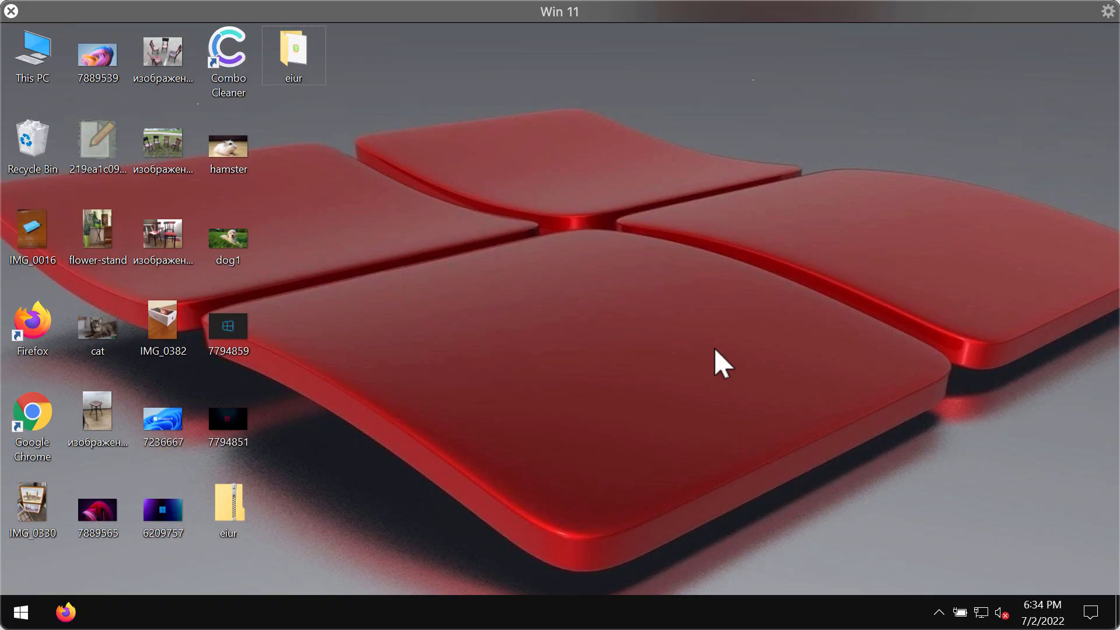
mouse_move(703, 364)
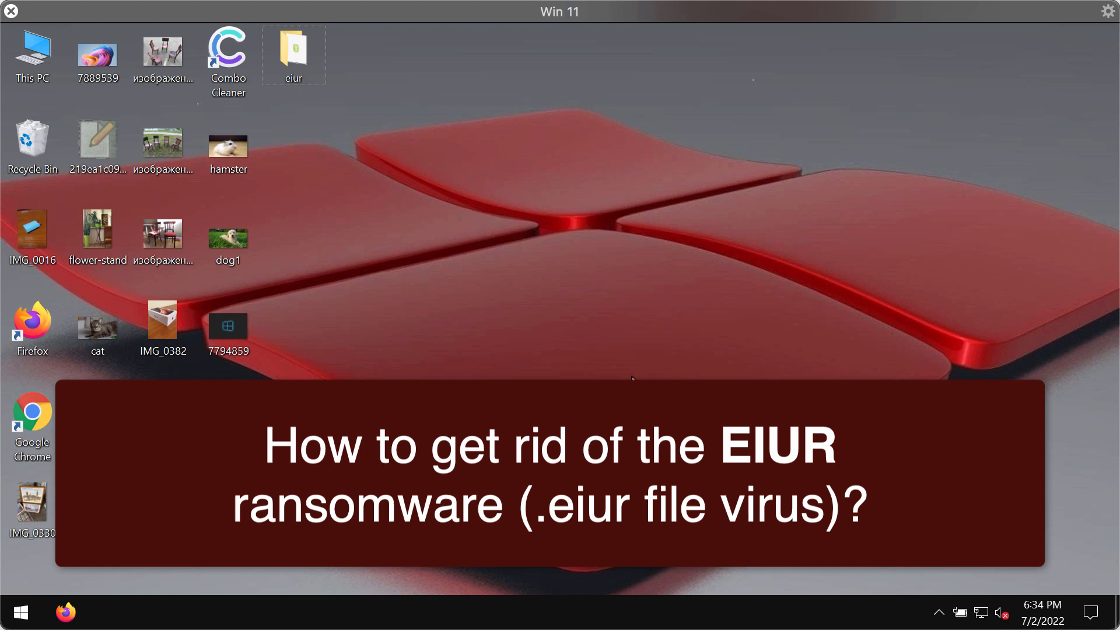
mouse_move(471, 254)
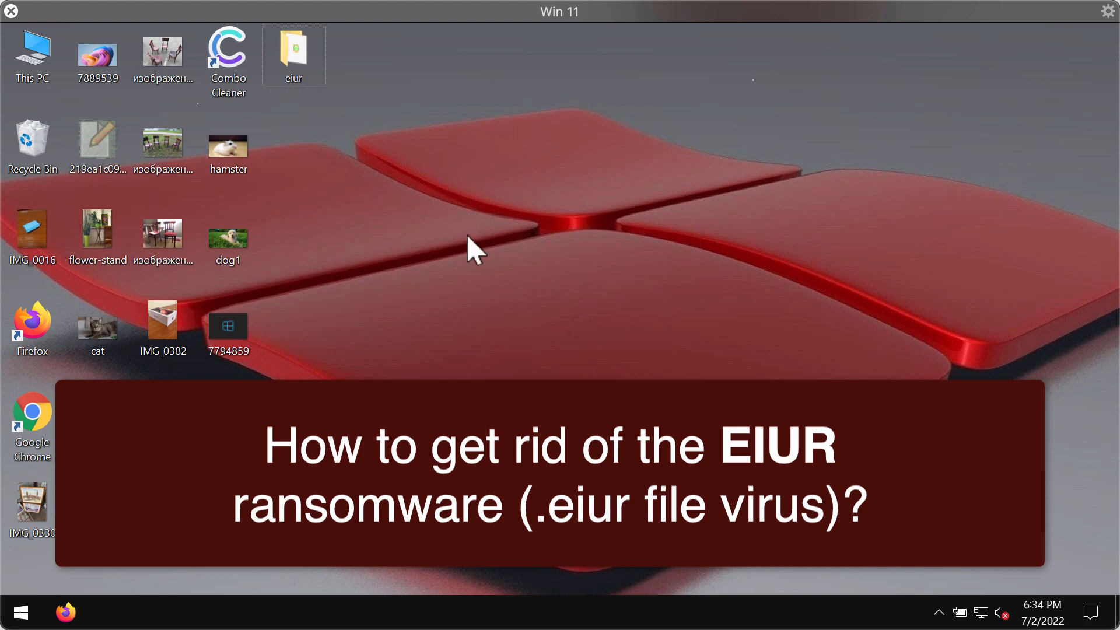
Open the chairs photo on the desktop to show it displays, then close it
left_click(163, 239)
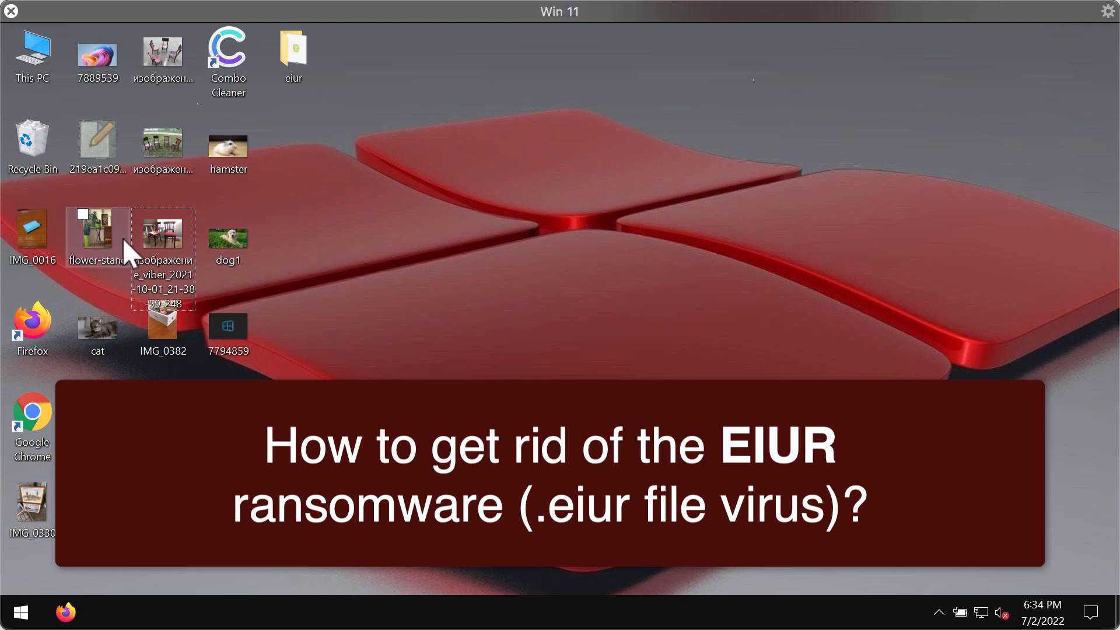
double_click(162, 229)
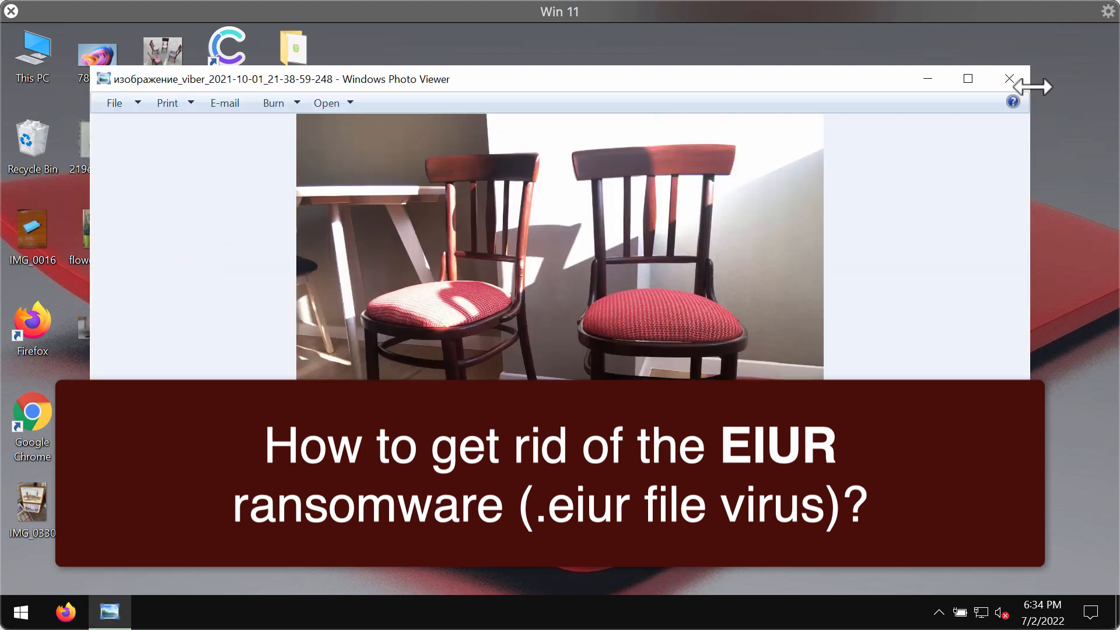
left_click(1008, 78)
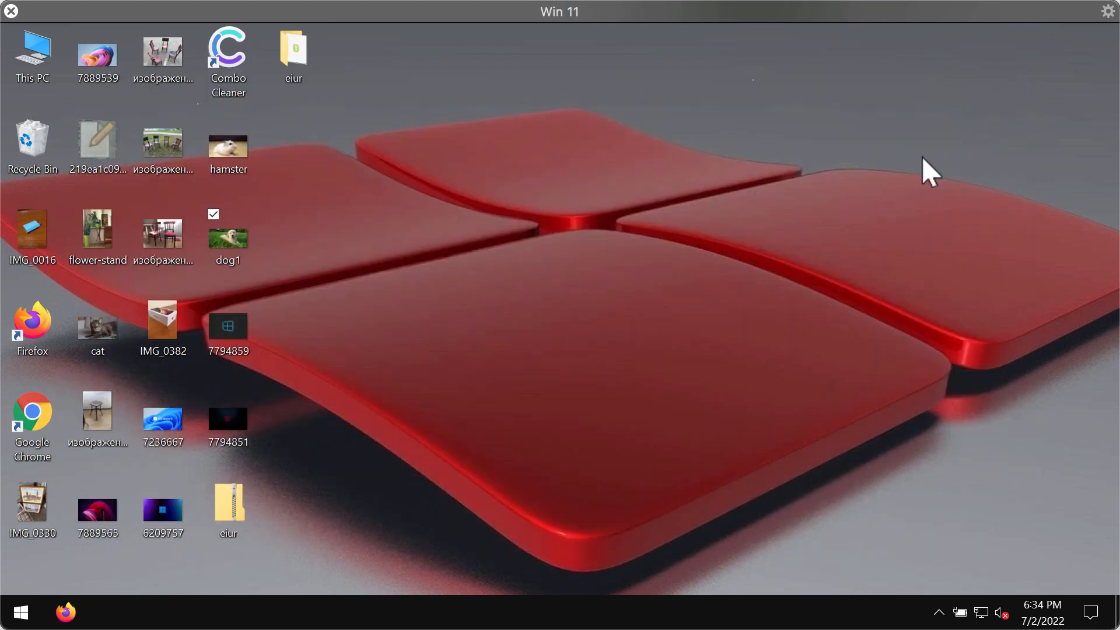
Open the eiur folder to show the application inside it
double_click(162, 413)
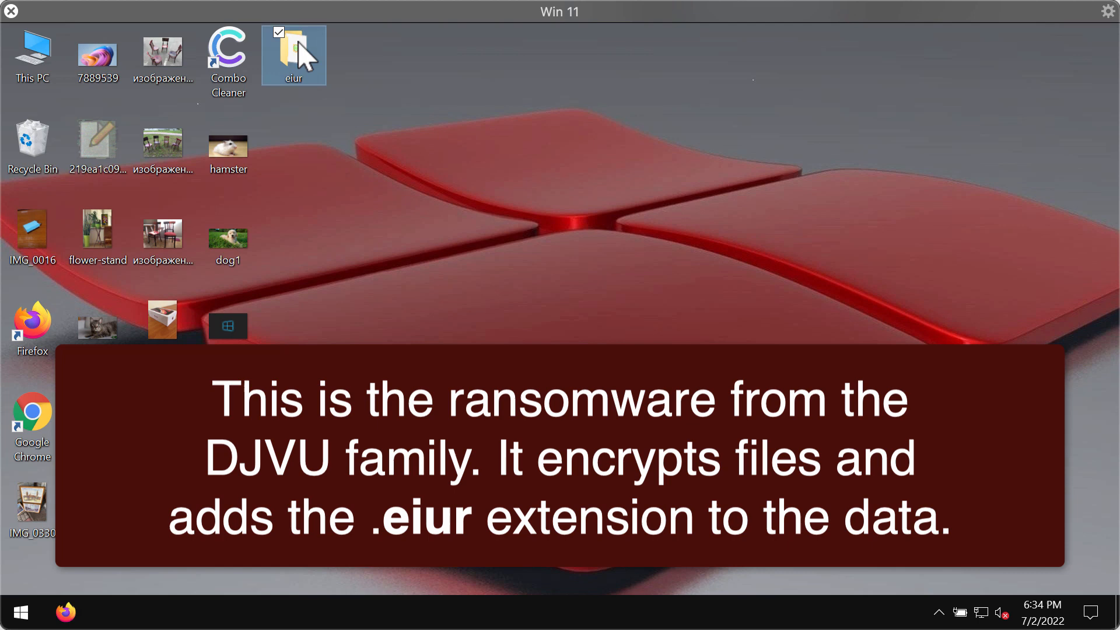
double_click(293, 55)
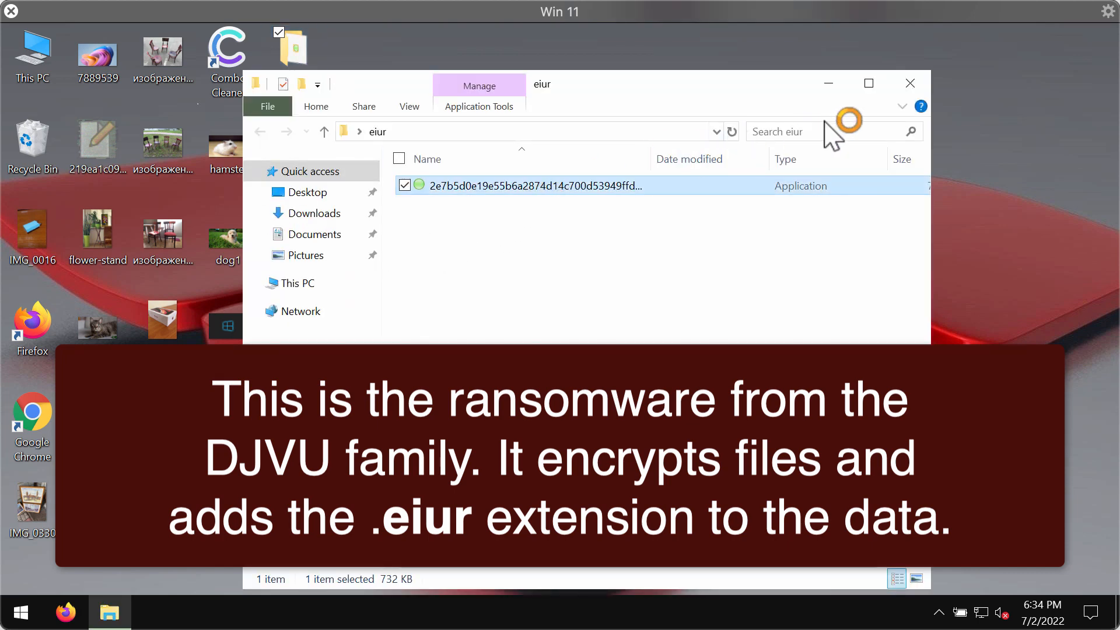
mouse_move(933, 233)
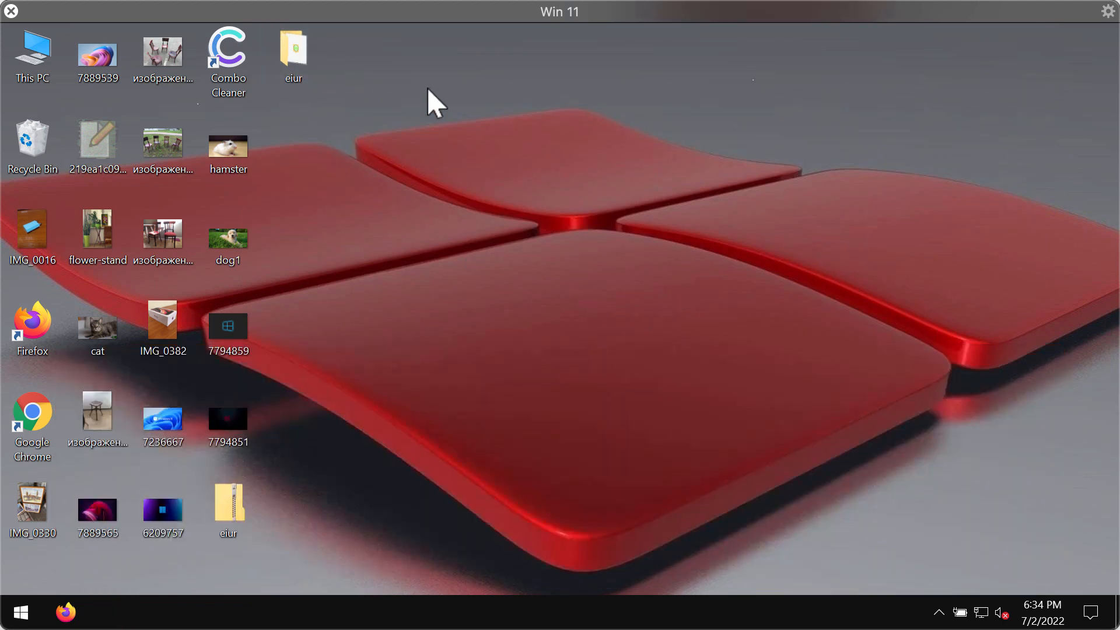
left_click(468, 154)
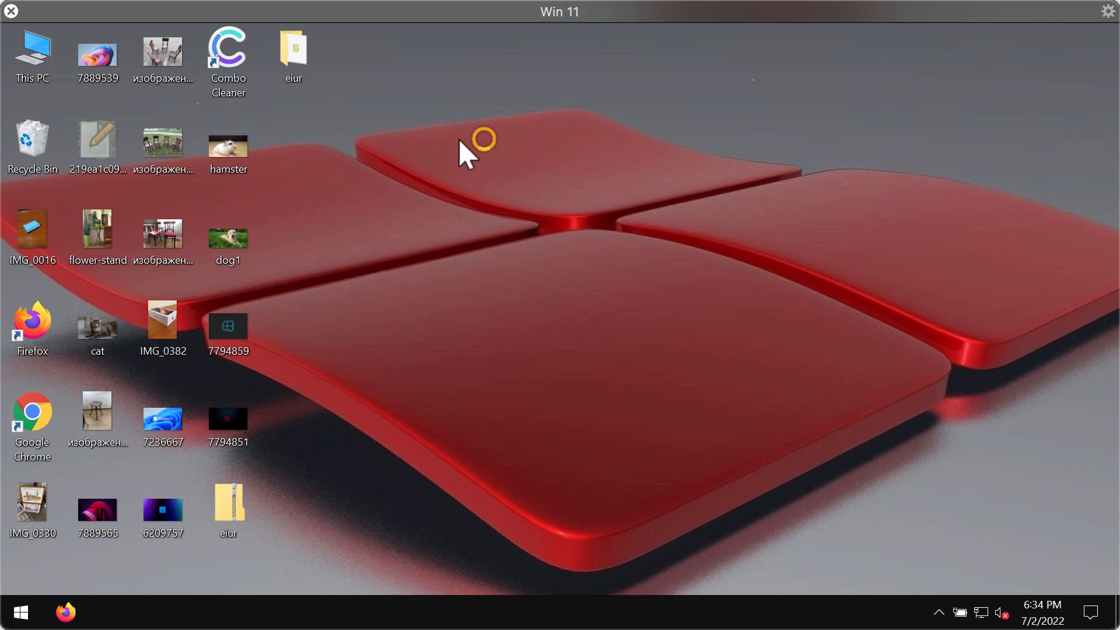
mouse_move(449, 207)
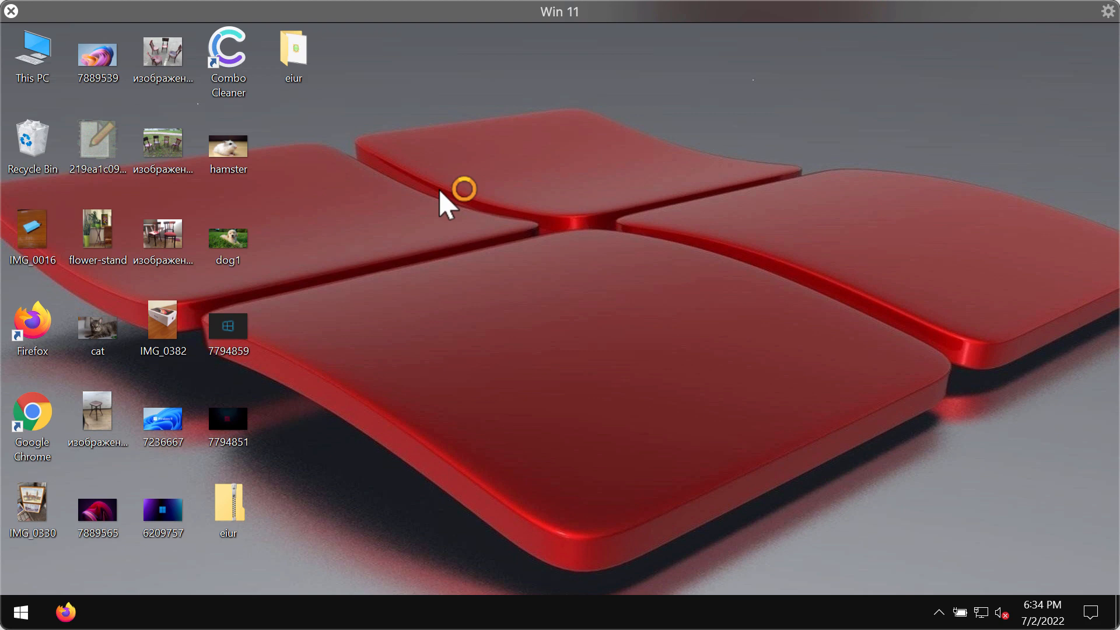
mouse_move(459, 586)
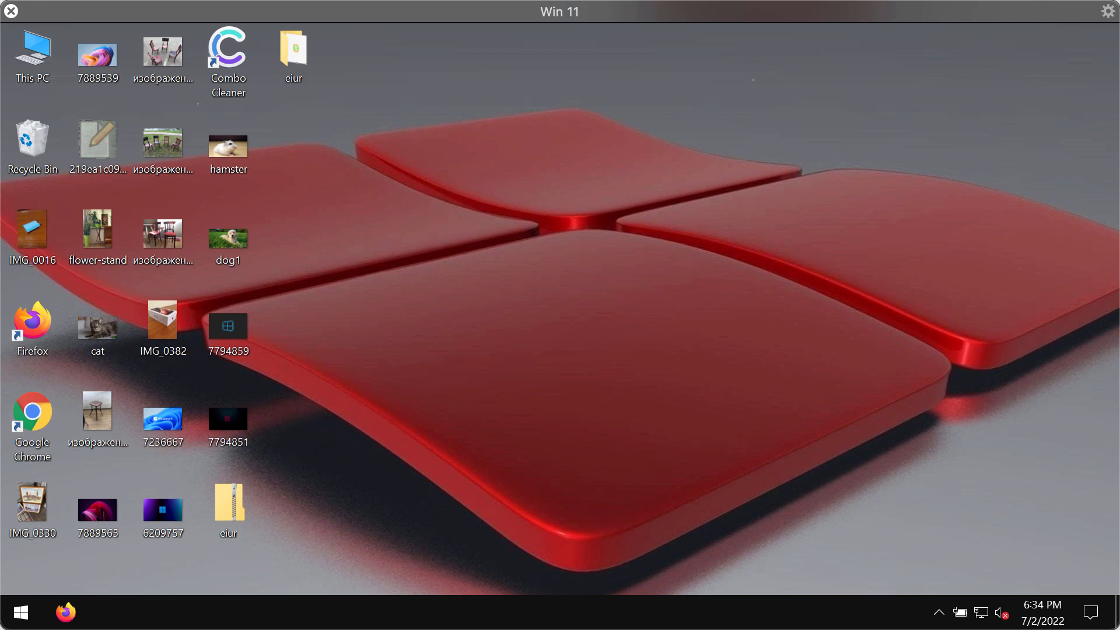
mouse_move(19, 614)
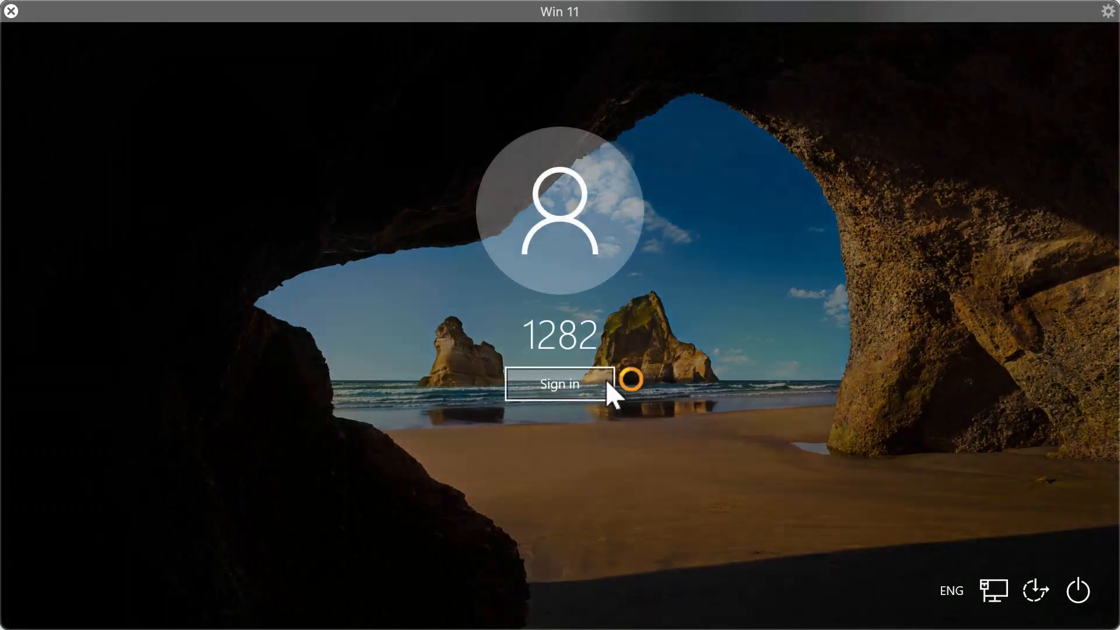
Sign back in, try opening an encrypted .eiur photo, and dismiss the cannot-open message
left_click(560, 384)
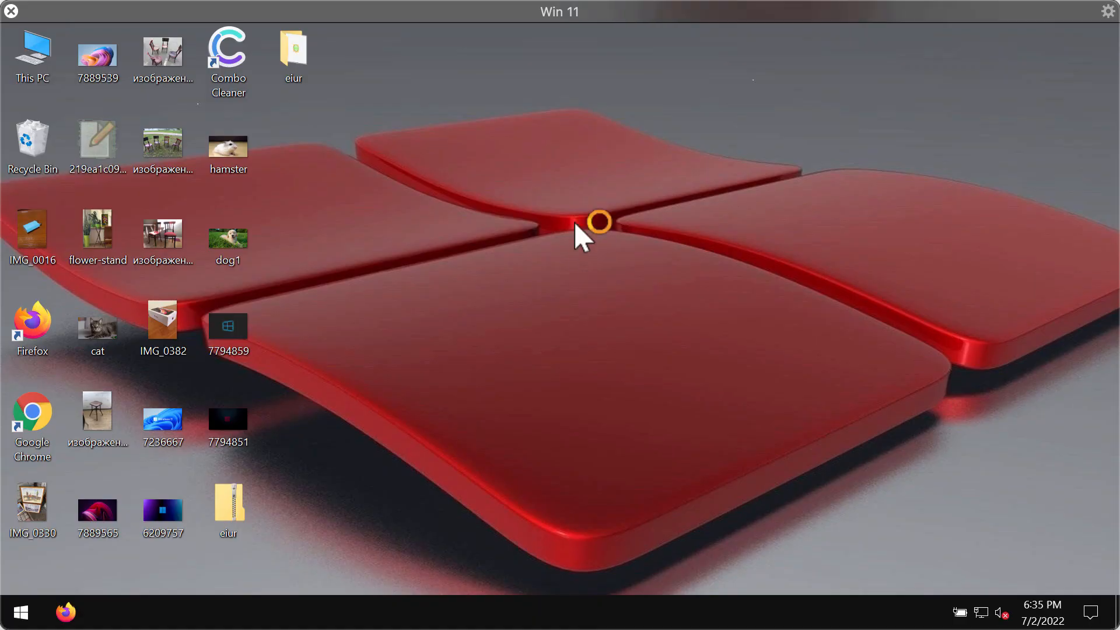
mouse_move(317, 116)
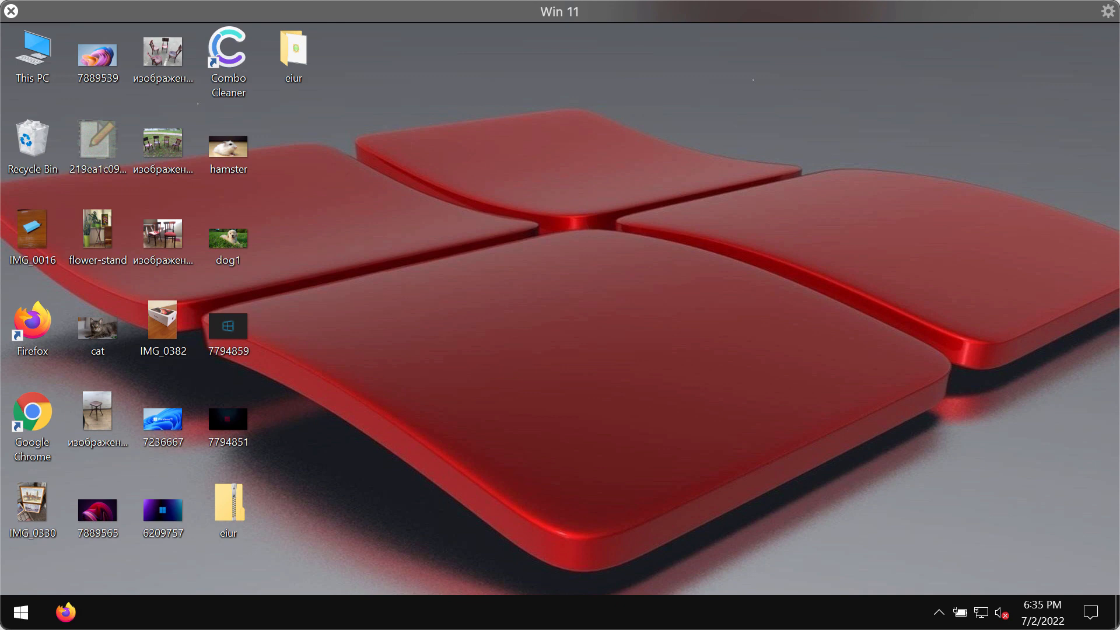
mouse_move(734, 199)
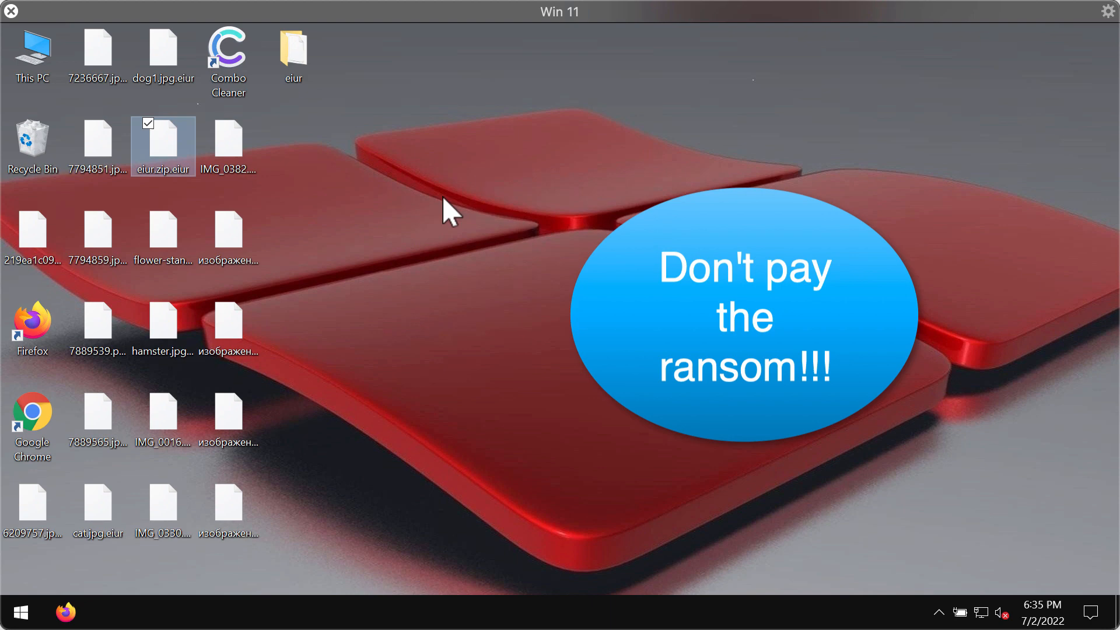
double_click(229, 236)
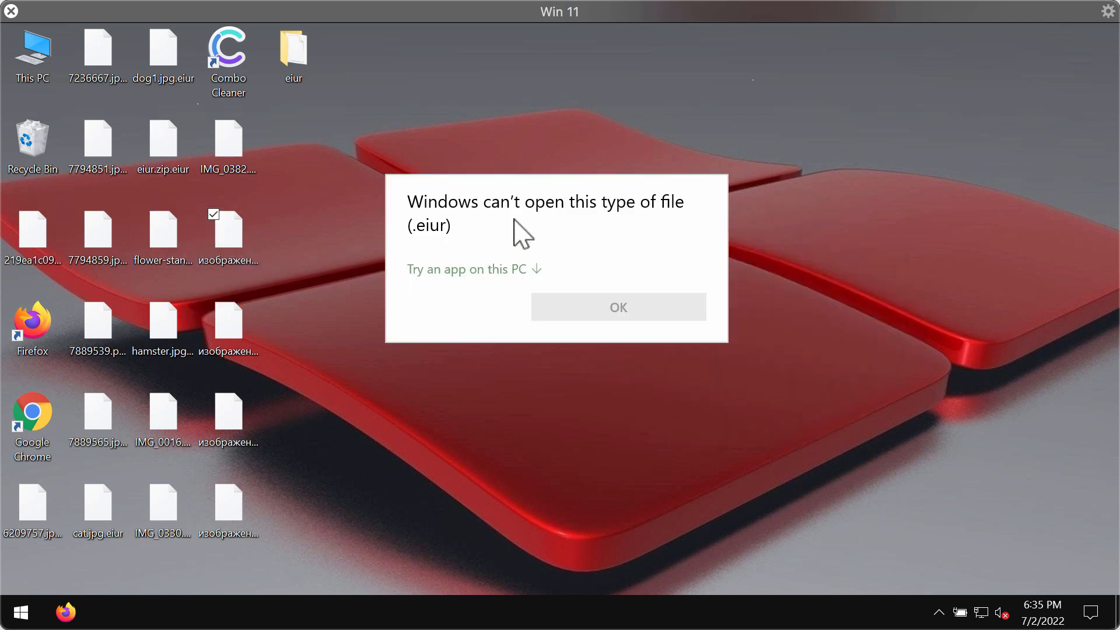
mouse_move(675, 198)
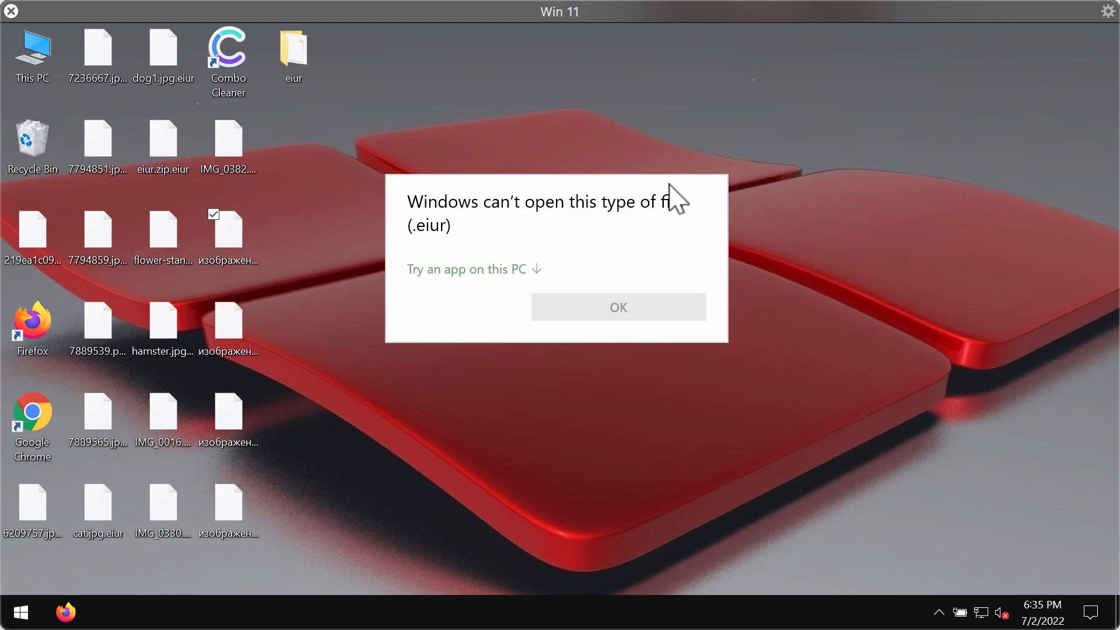
mouse_move(426, 250)
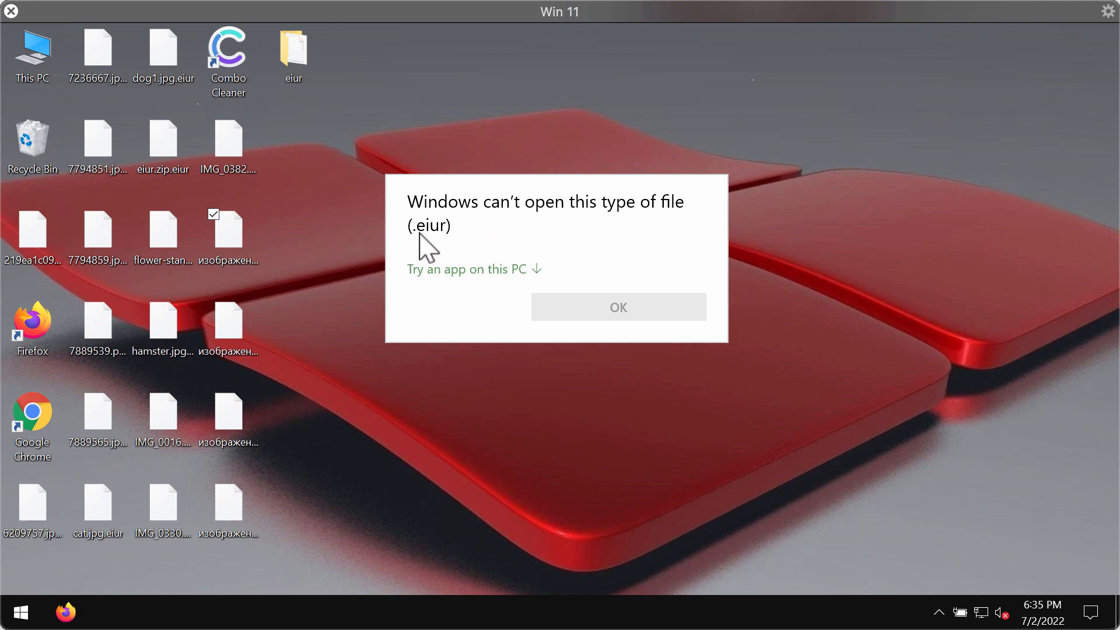
left_click(617, 307)
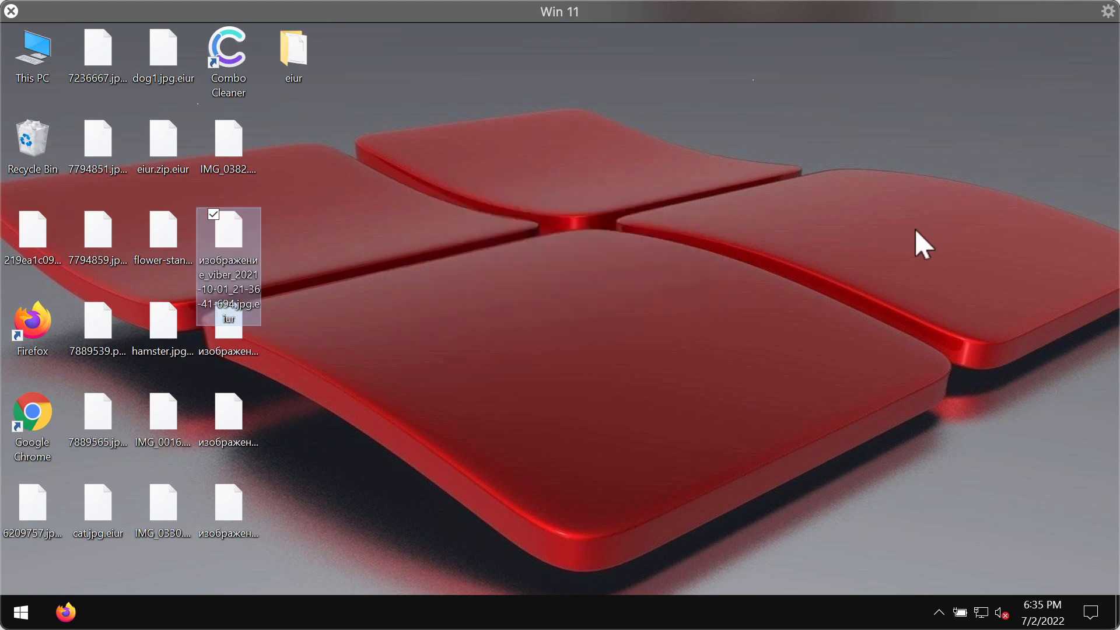
left_click(507, 282)
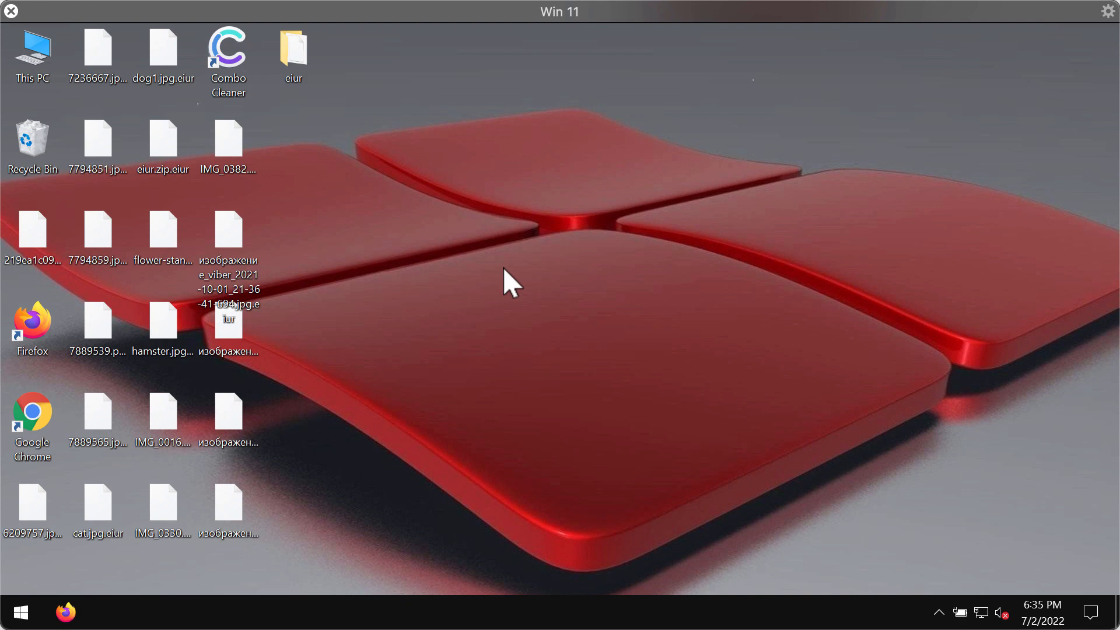
mouse_move(595, 331)
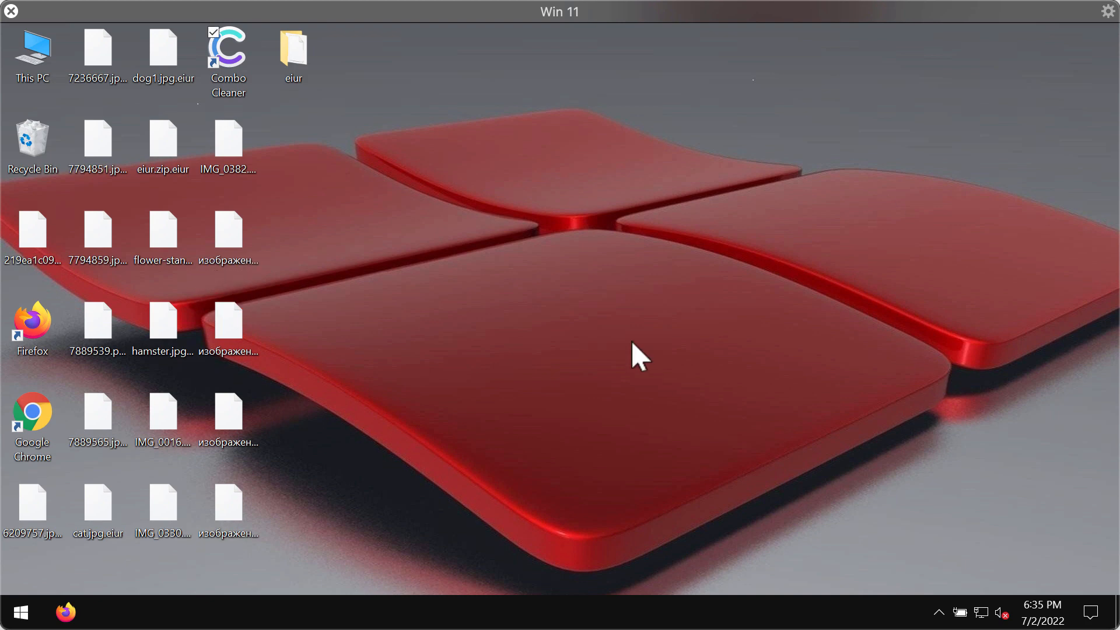
mouse_move(582, 379)
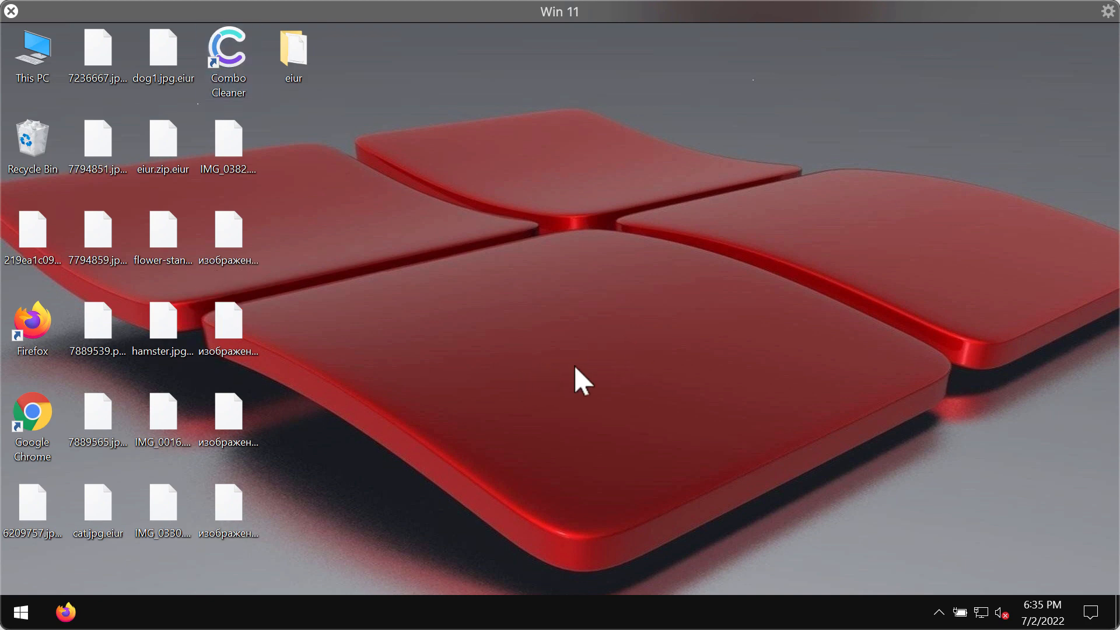
mouse_move(538, 588)
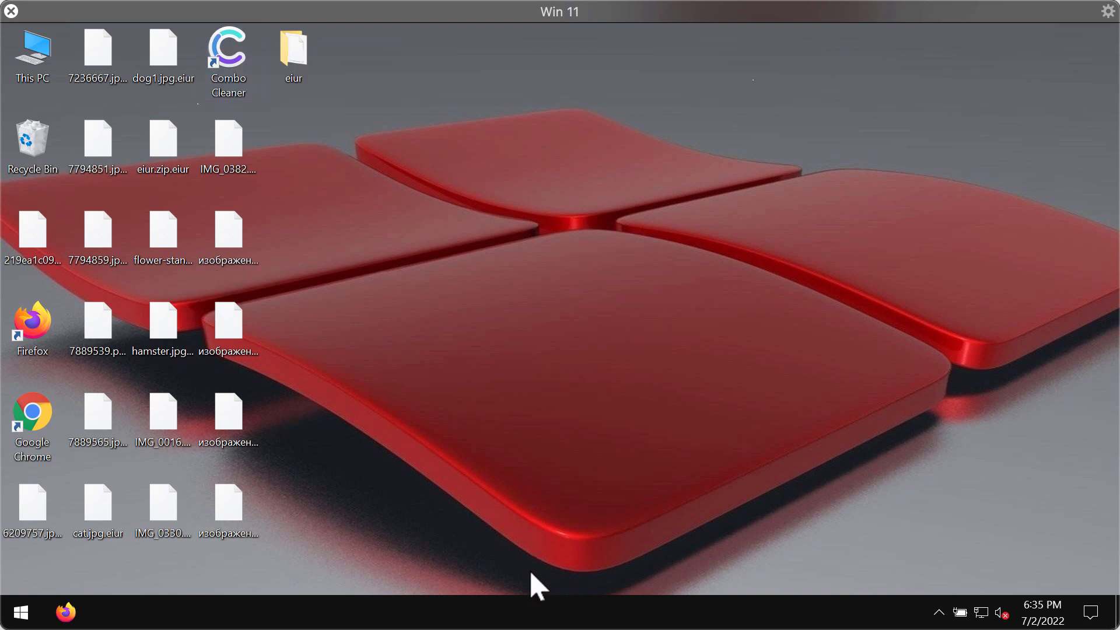
mouse_move(650, 622)
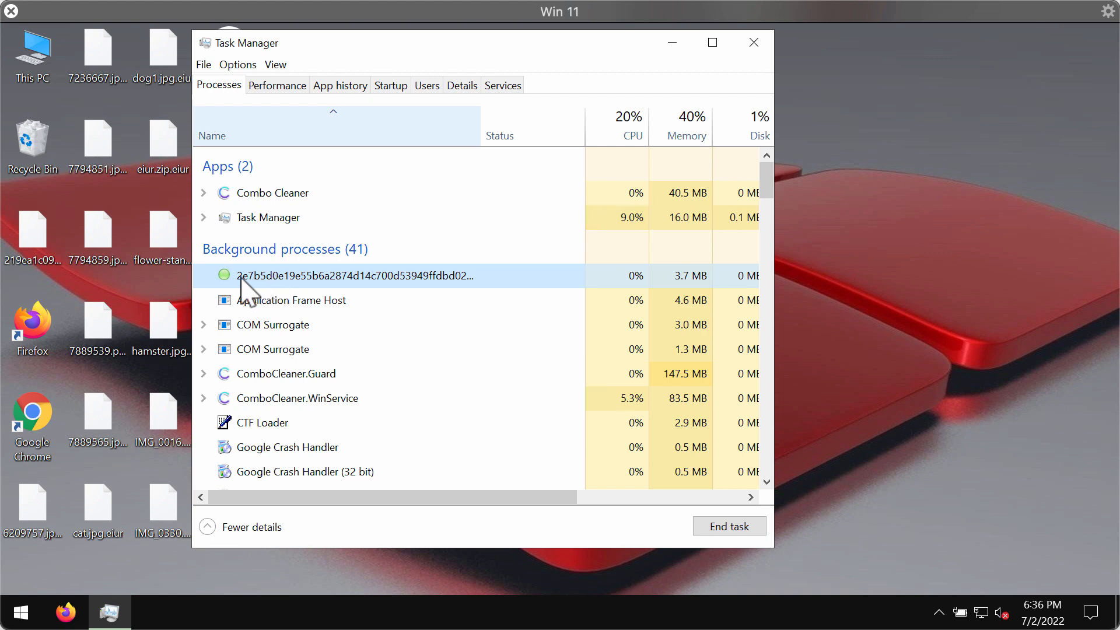
End the hash-named ransomware background process, then close Task Manager
right_click(355, 276)
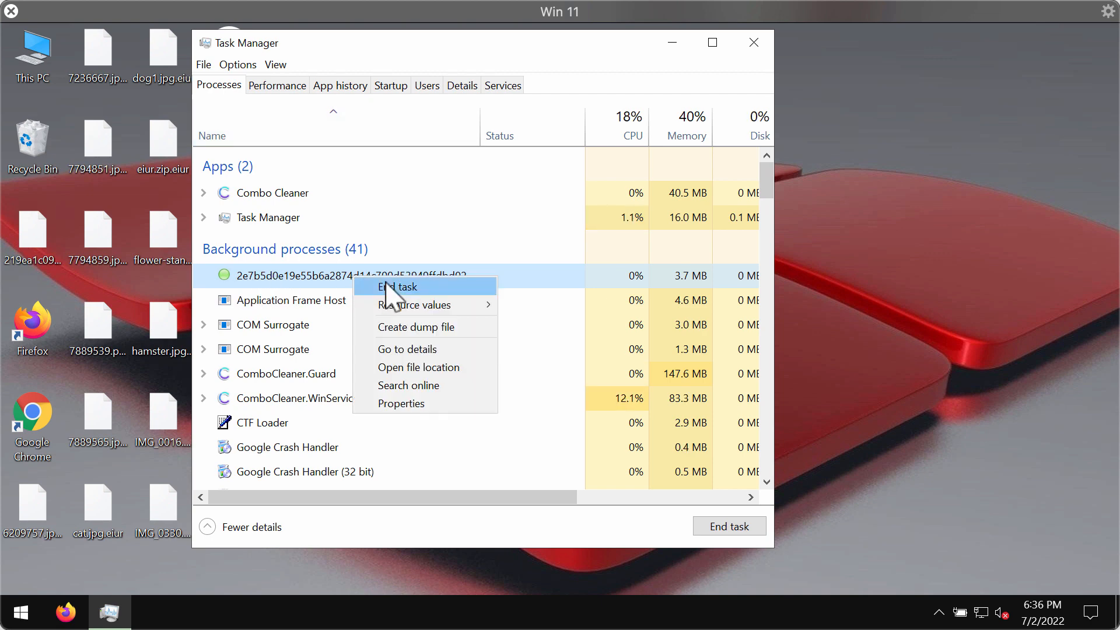
left_click(398, 286)
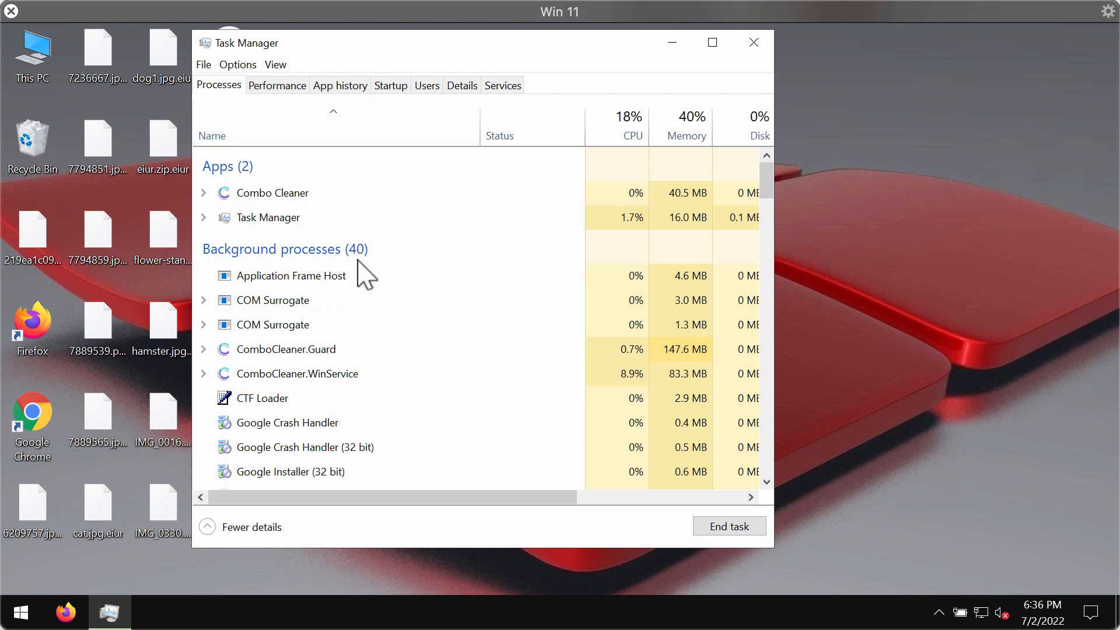
left_click(753, 42)
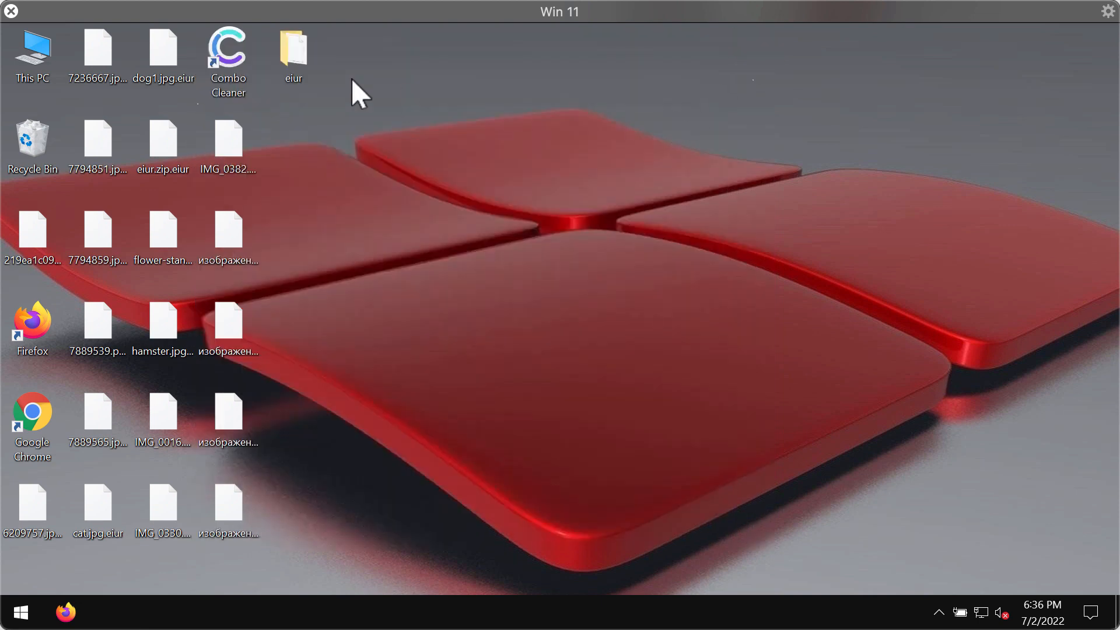
Launch Chrome from the desktop shortcut and enter combocleaner.com in the address bar
left_click(32, 420)
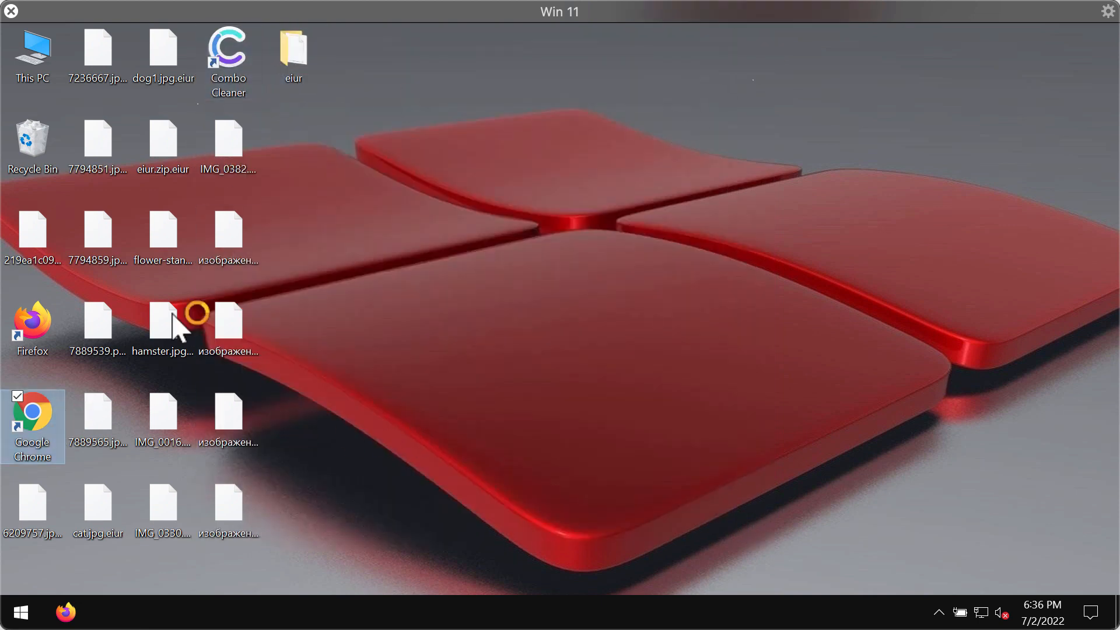
double_click(32, 425)
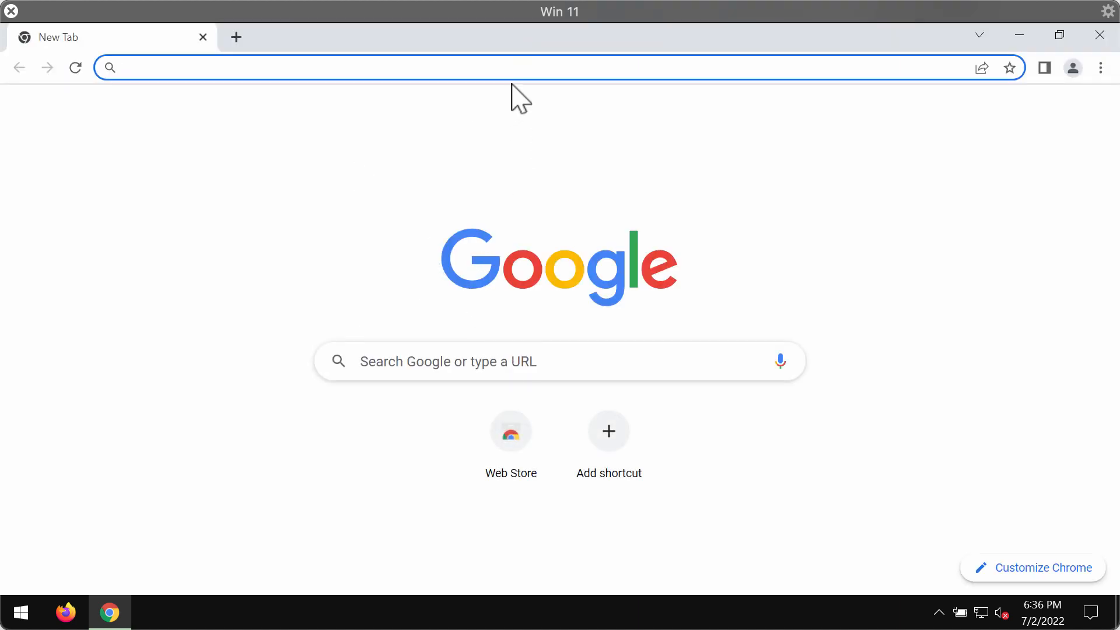
left_click(1071, 67)
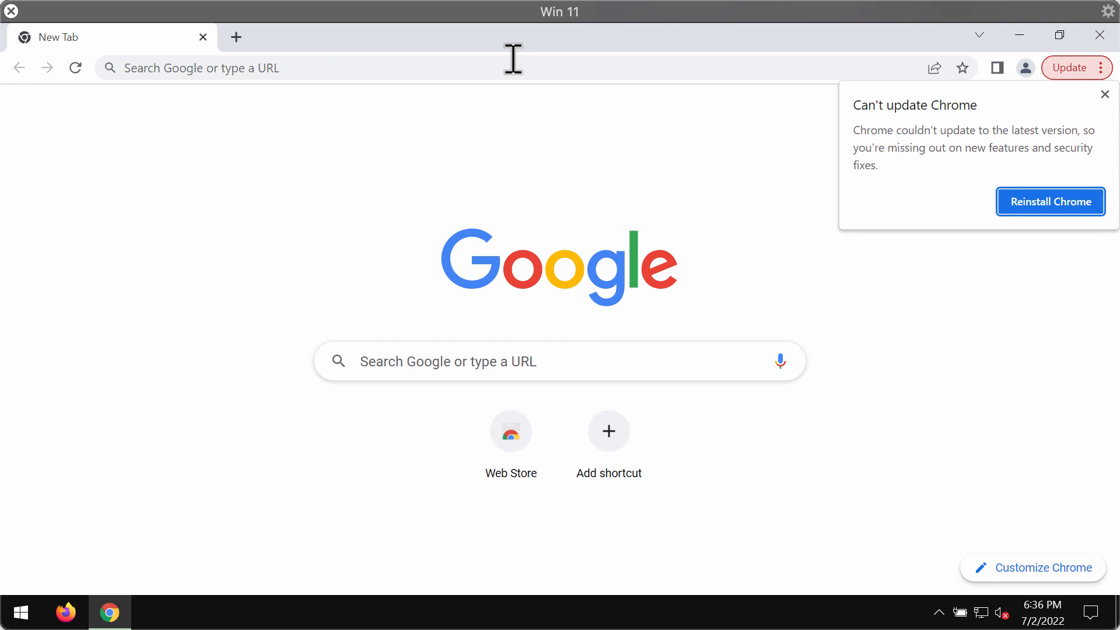
mouse_move(513, 65)
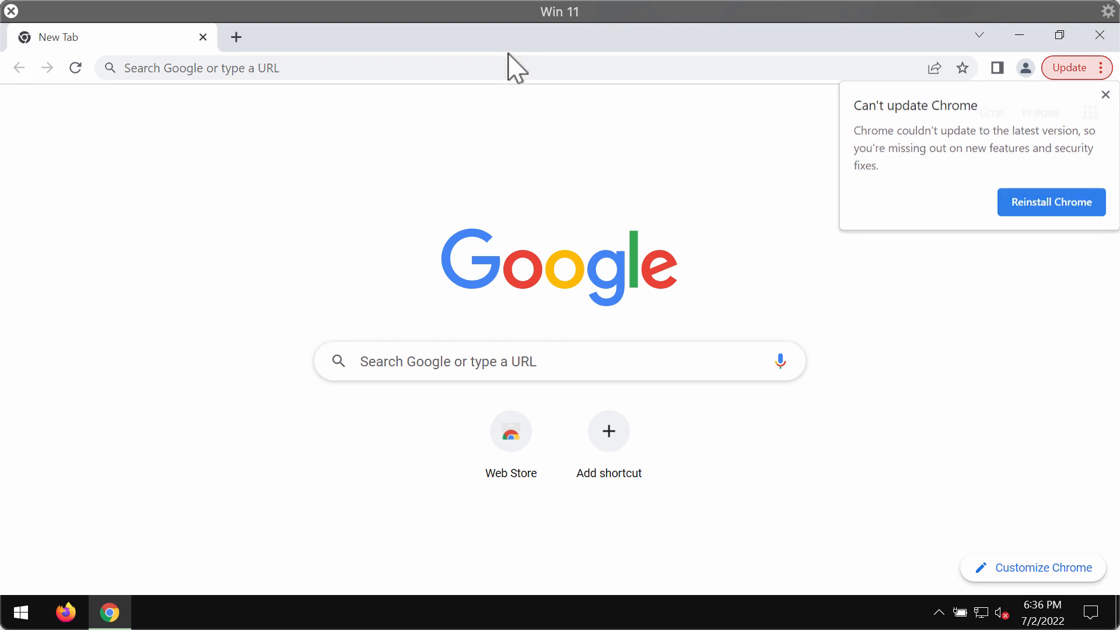
type("combocleaner.com")
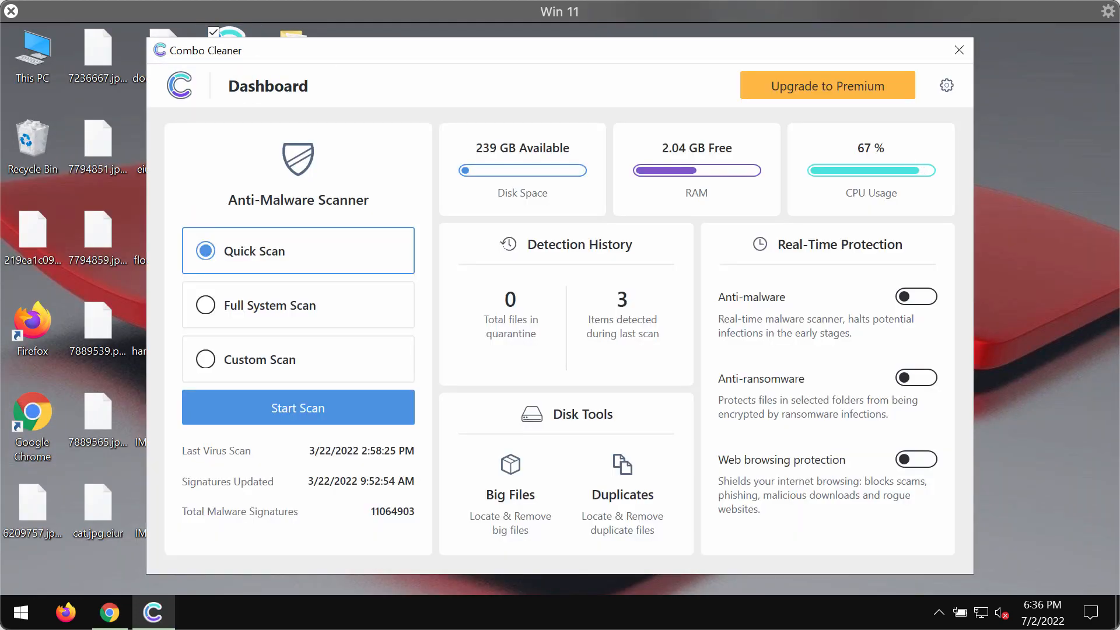
mouse_move(343, 310)
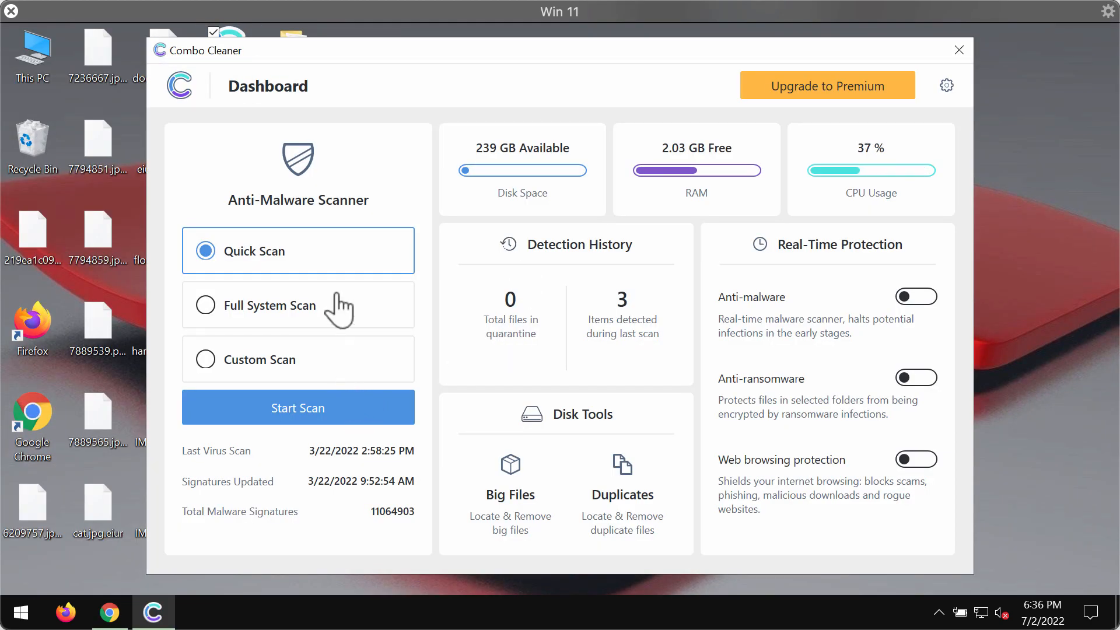
mouse_move(257, 251)
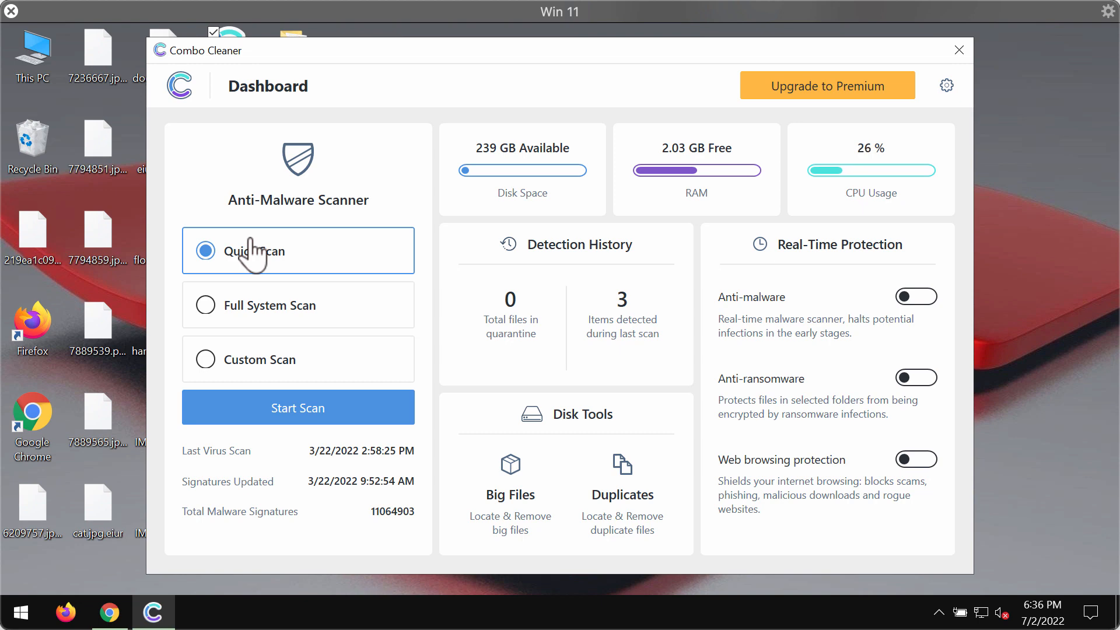
mouse_move(261, 317)
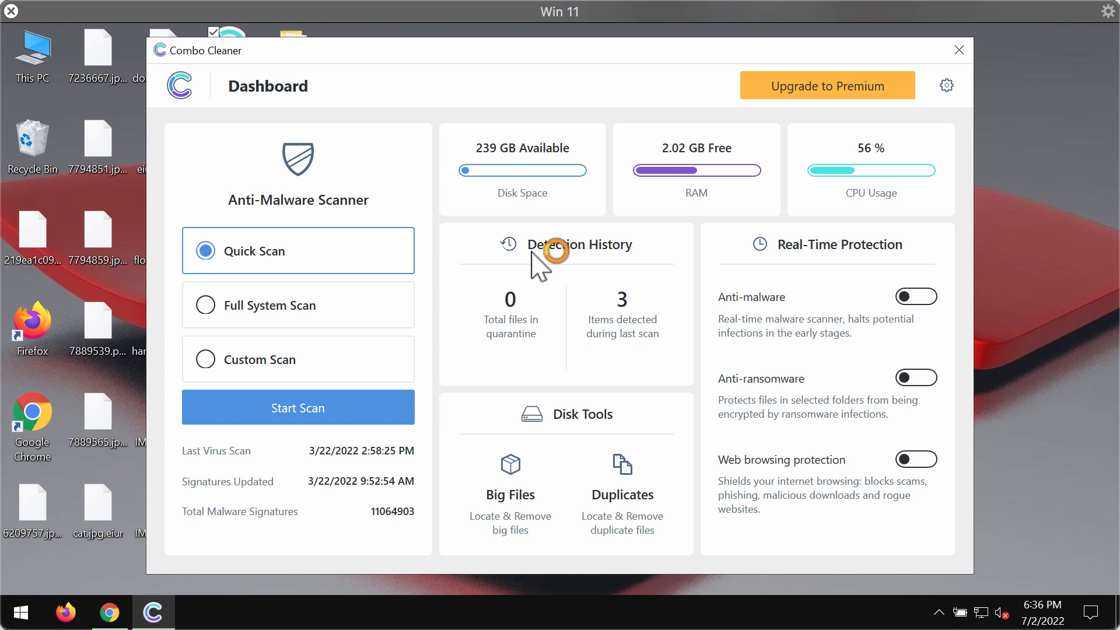
Start a Quick Scan from the Combo Cleaner dashboard
left_click(297, 407)
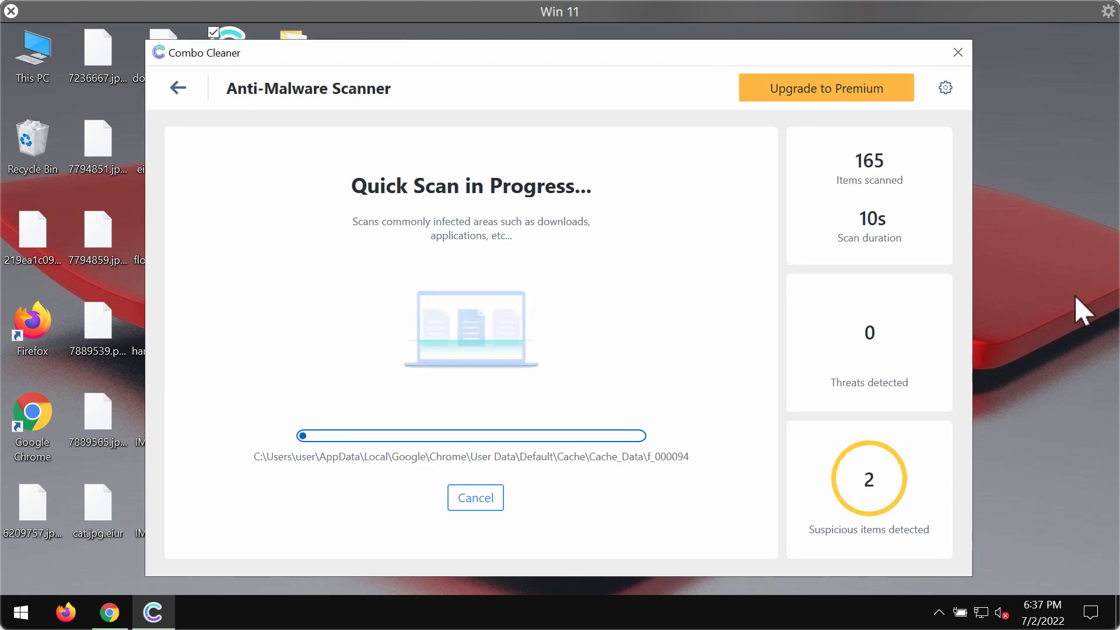
mouse_move(717, 213)
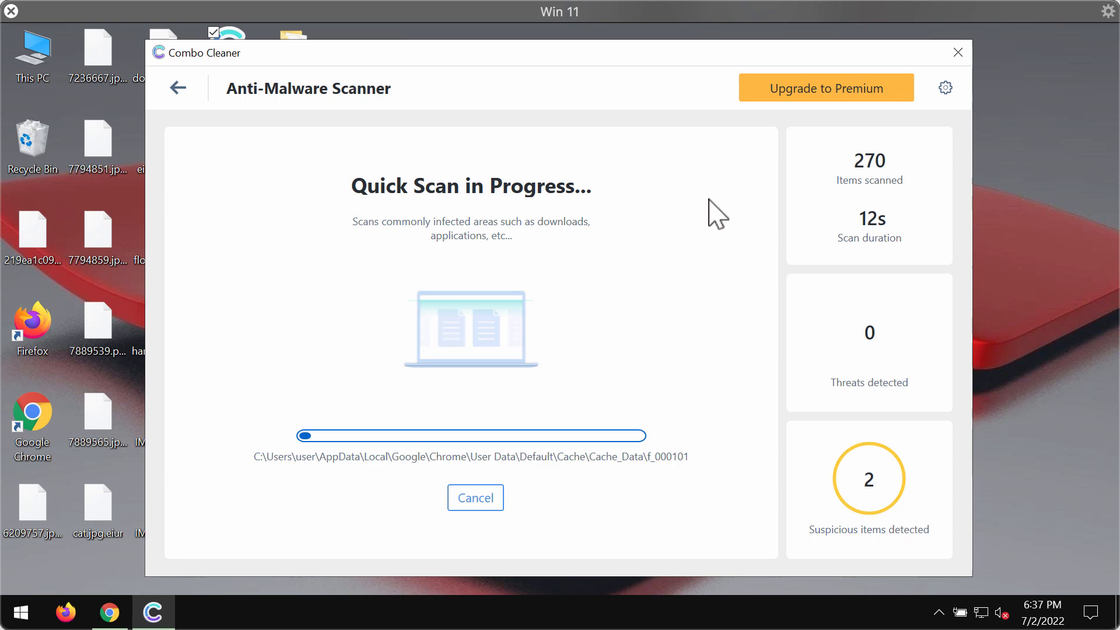
mouse_move(466, 153)
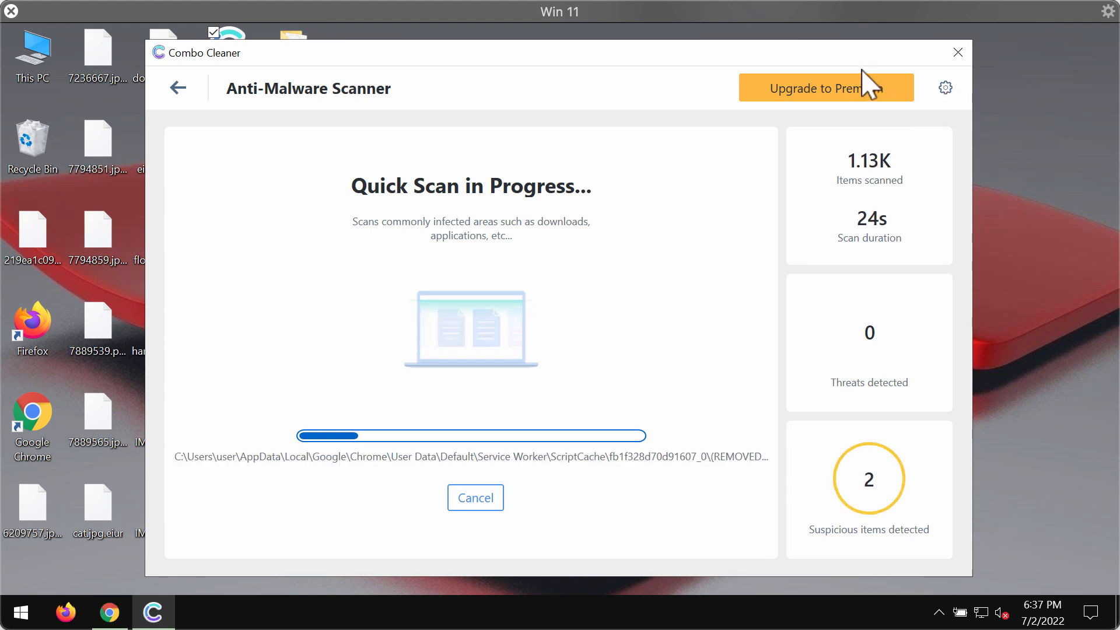
mouse_move(684, 69)
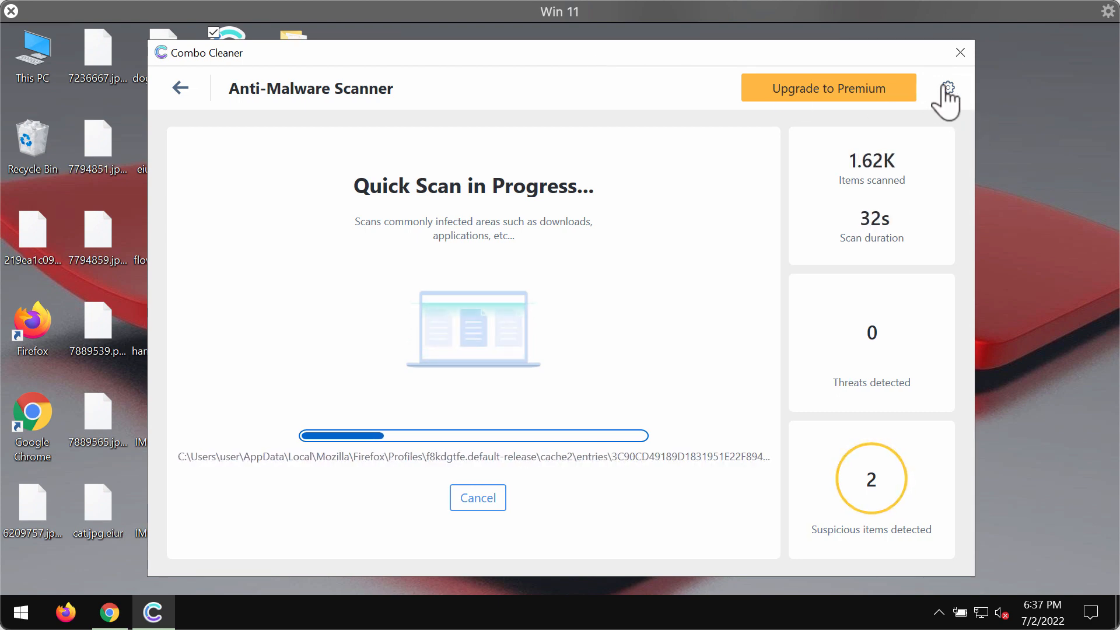
Open Combo Cleaner's Settings on the Anti-Ransomware tab while the scan runs
left_click(948, 88)
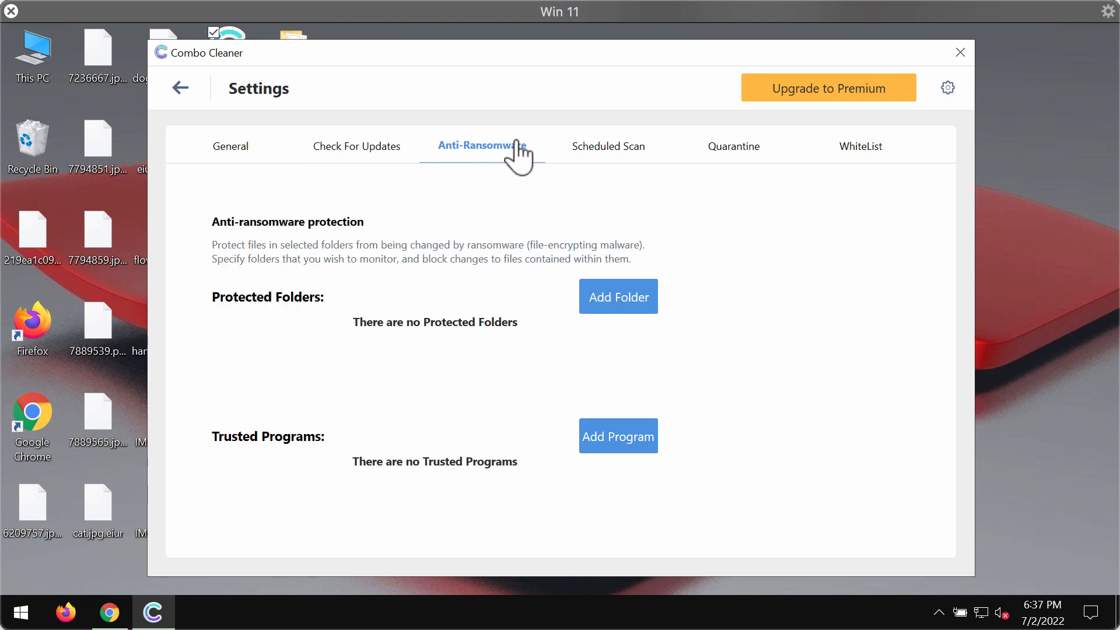
mouse_move(527, 159)
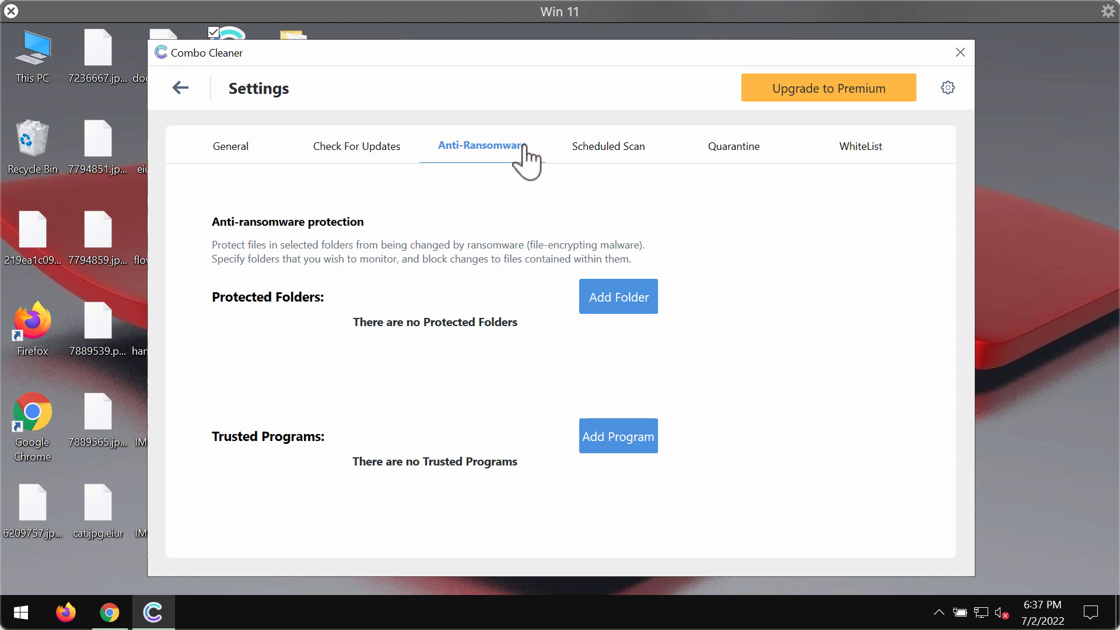
Return from Settings to the Combo Cleaner Dashboard
left_click(181, 88)
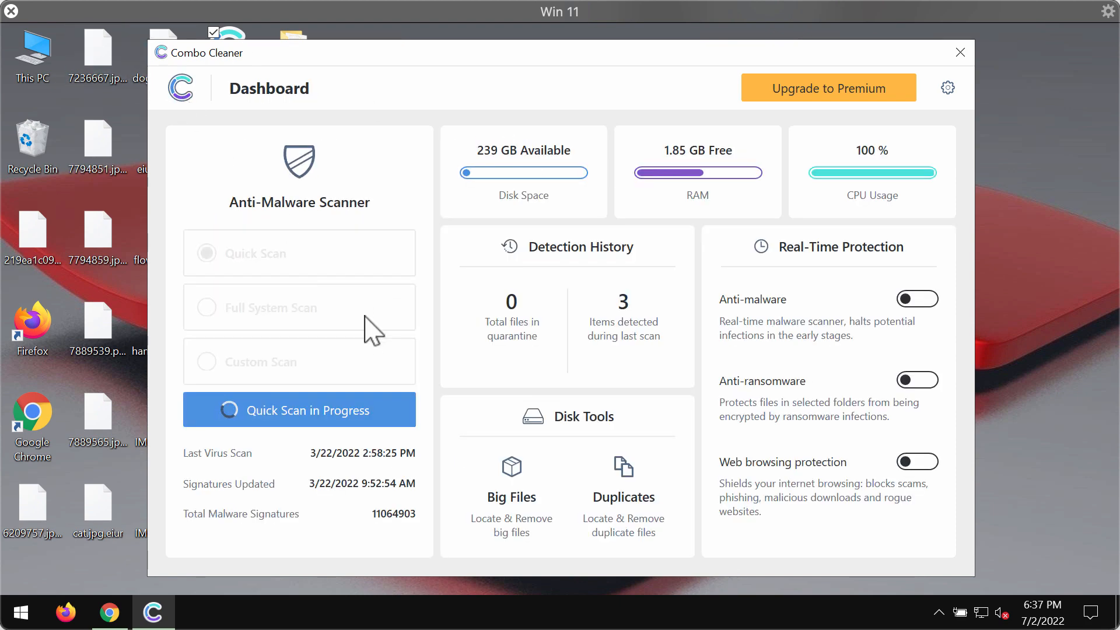
Cancel the running quick scan, confirm, and open the Combo Cleaner Premium upgrade page
left_click(299, 410)
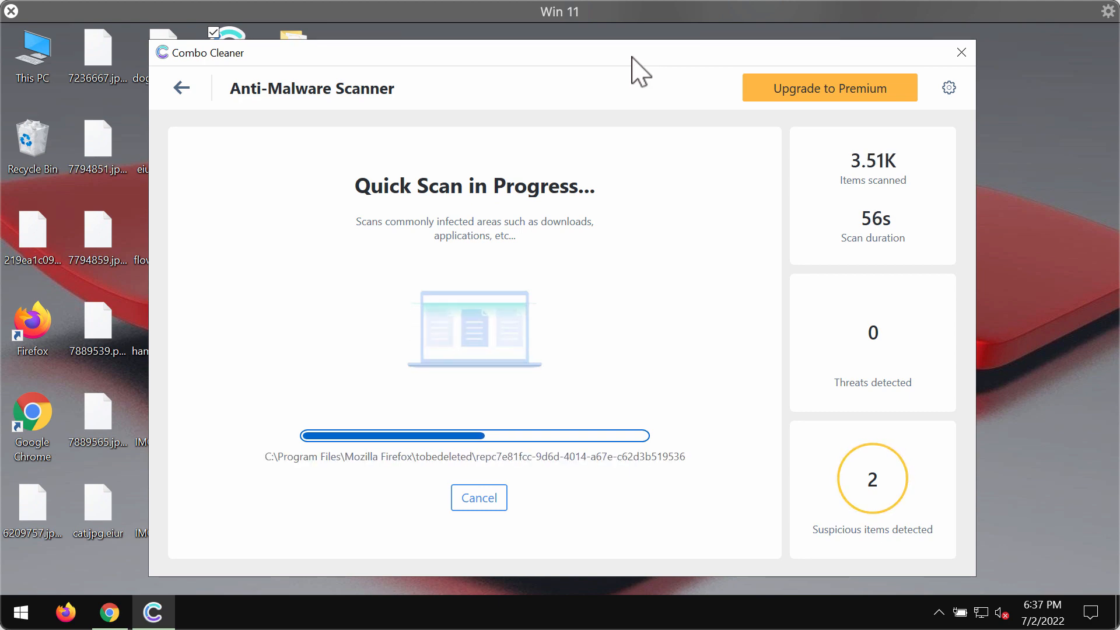
mouse_move(563, 394)
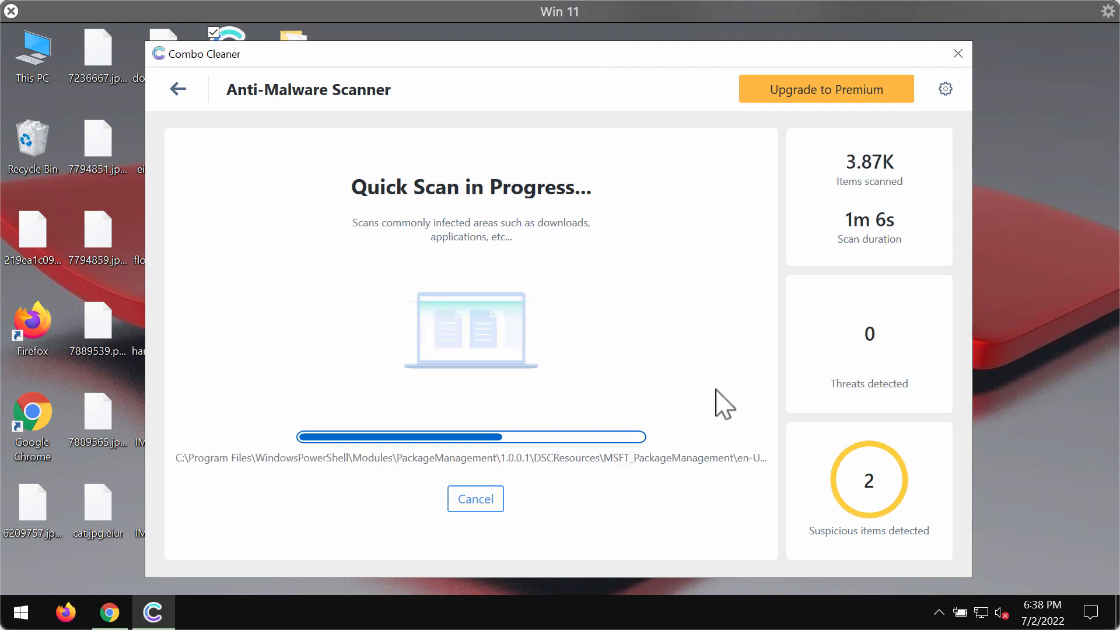
left_click(475, 498)
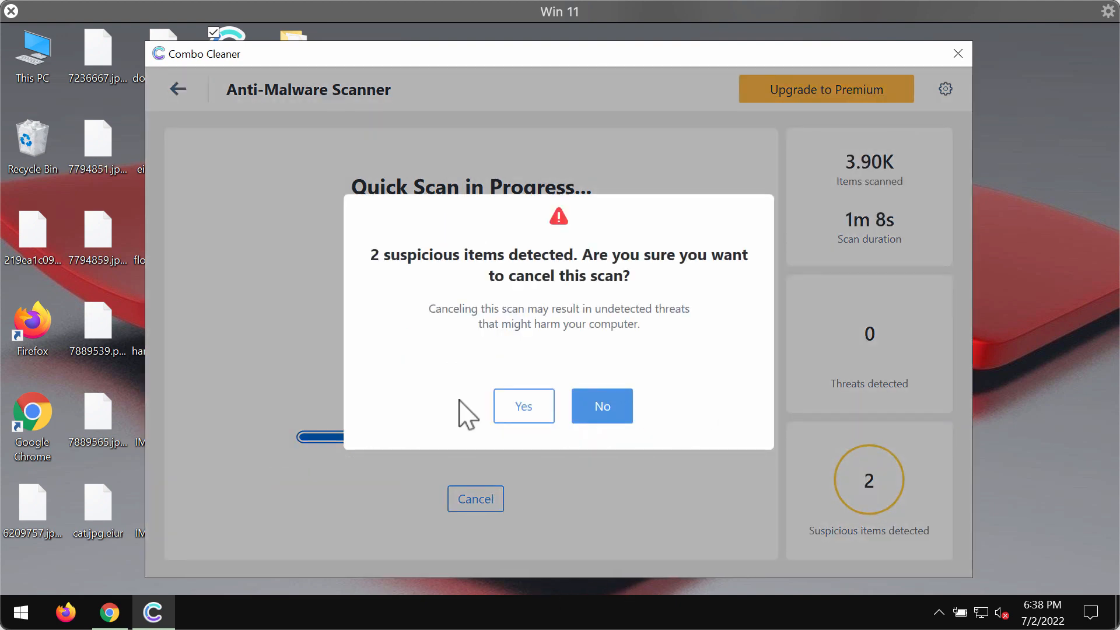
left_click(602, 406)
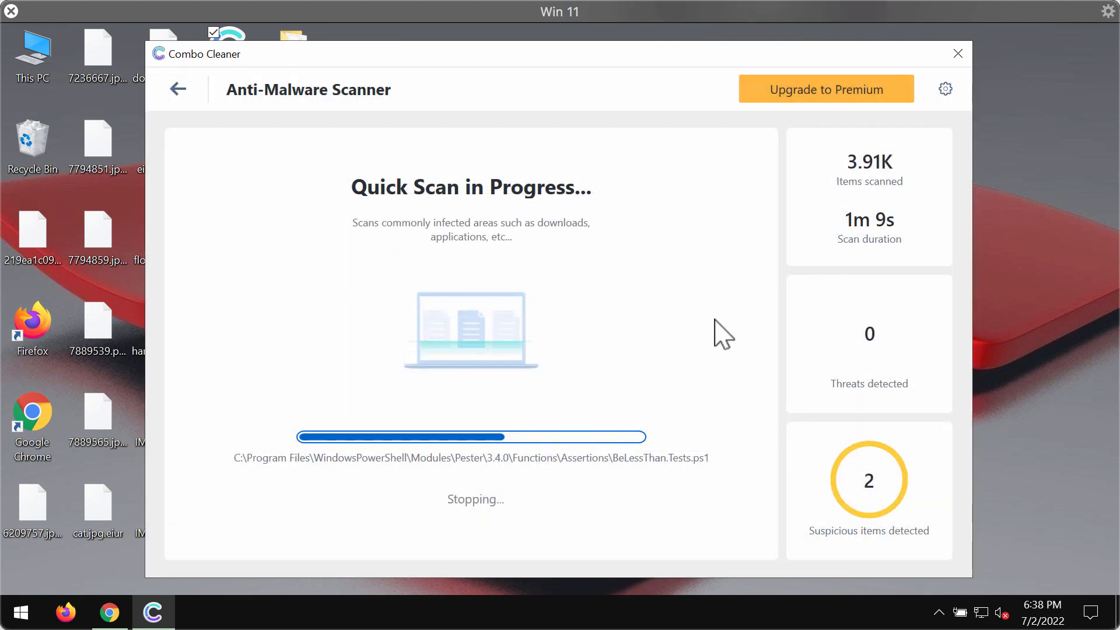
mouse_move(840, 143)
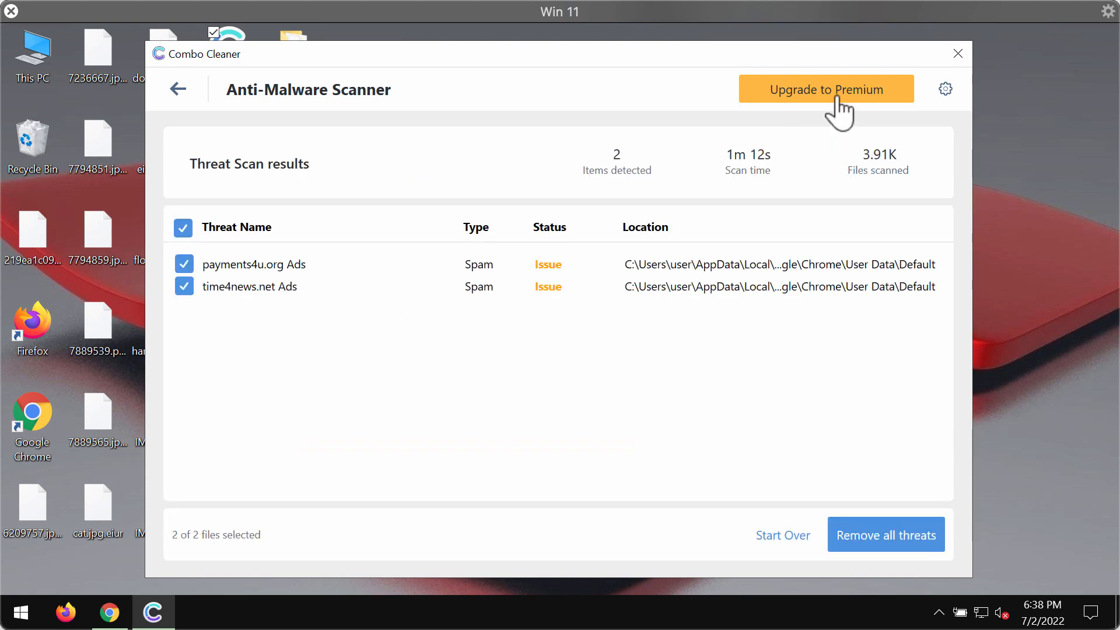
left_click(825, 89)
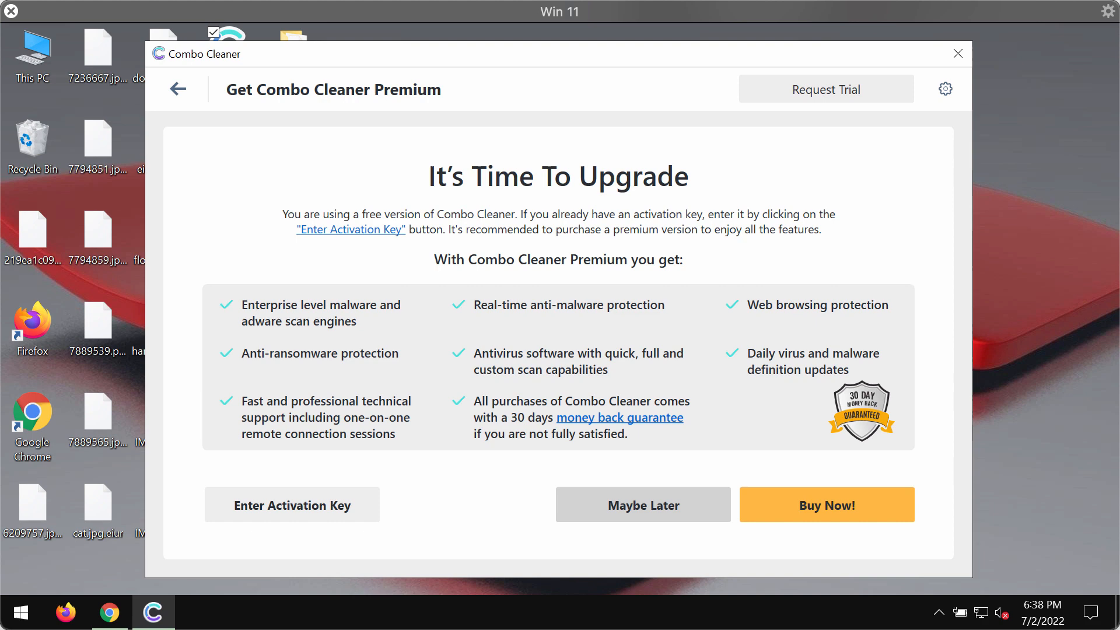